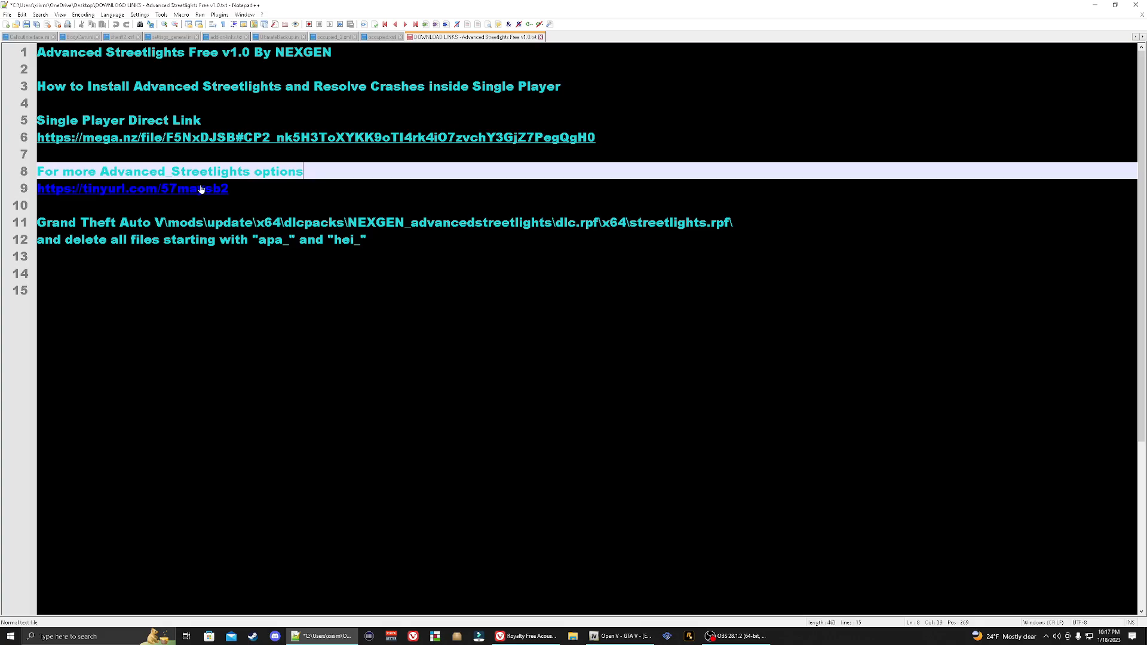
{"action": "mouse_move", "coordinate": [210, 189]}
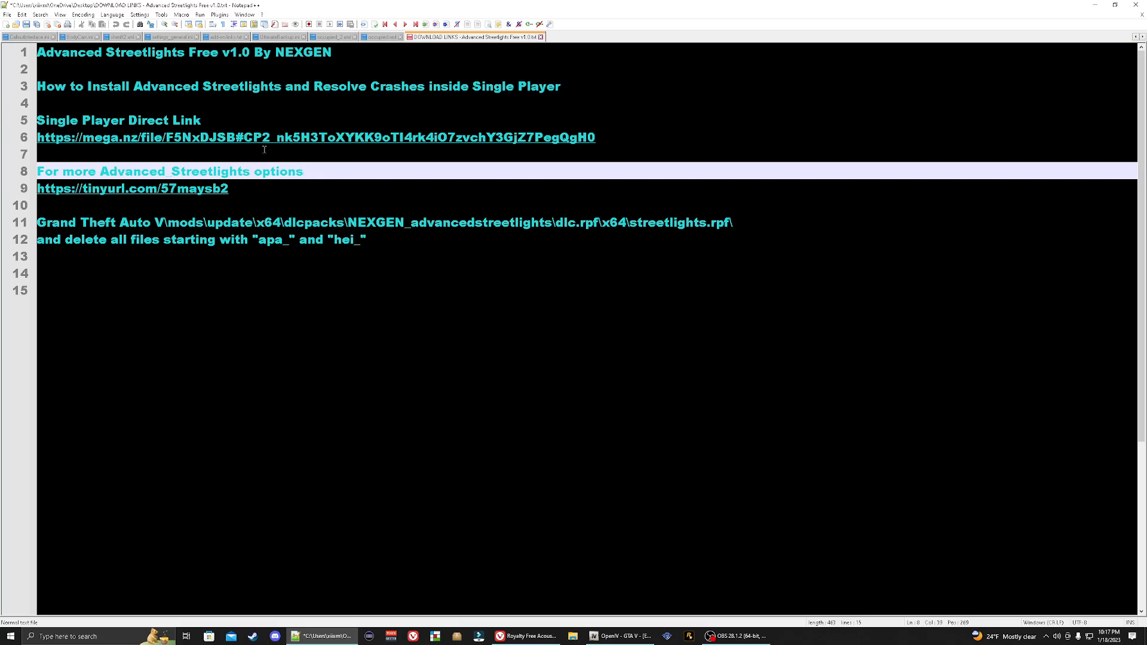
Close the Notepad++ download-links notes to reveal the desktop and the GTA V folder.
{"action": "left_click", "coordinate": [303, 171]}
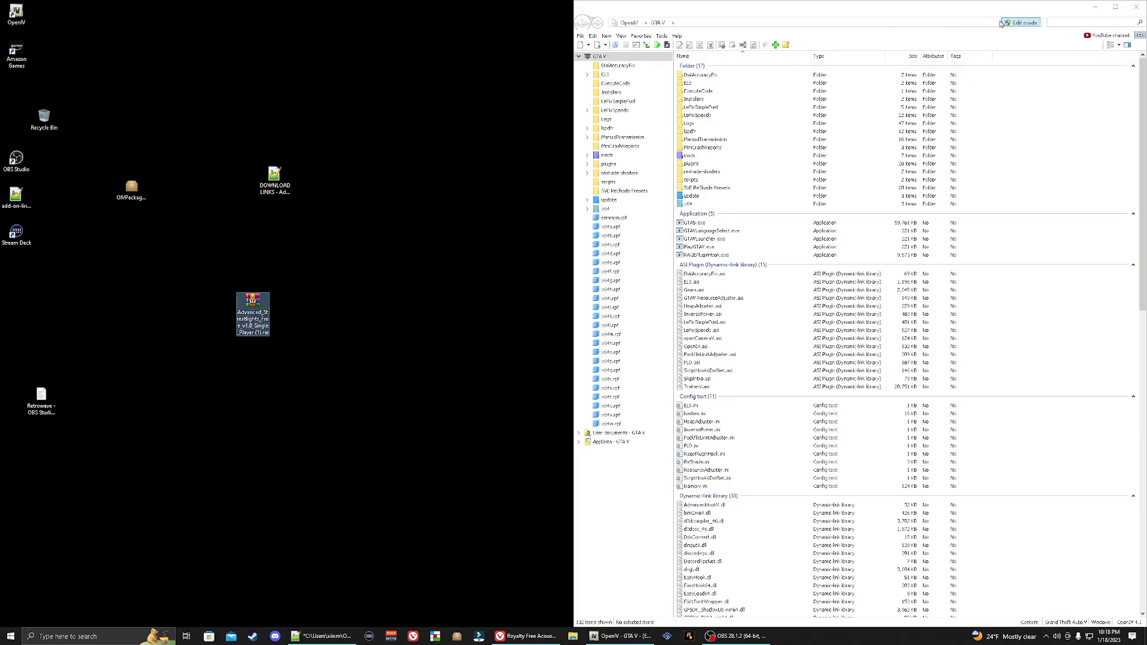
Open the Advanced Streetlights .rar from the desktop in WinRAR.
{"action": "right_click", "coordinate": [252, 303]}
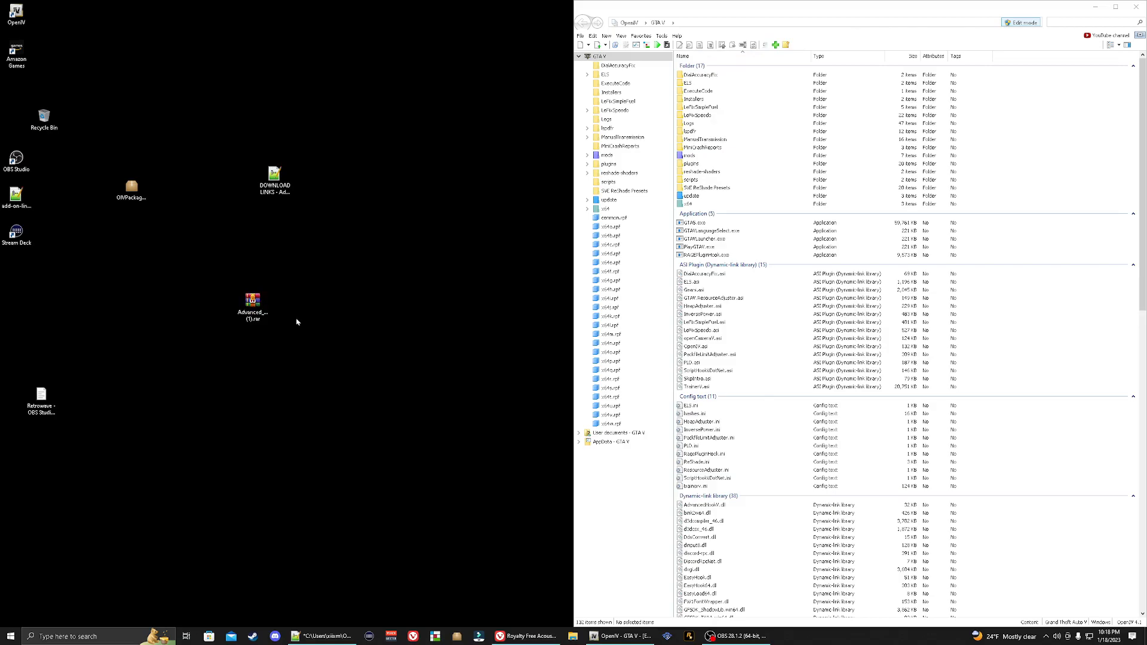
{"action": "double_click", "coordinate": [251, 305]}
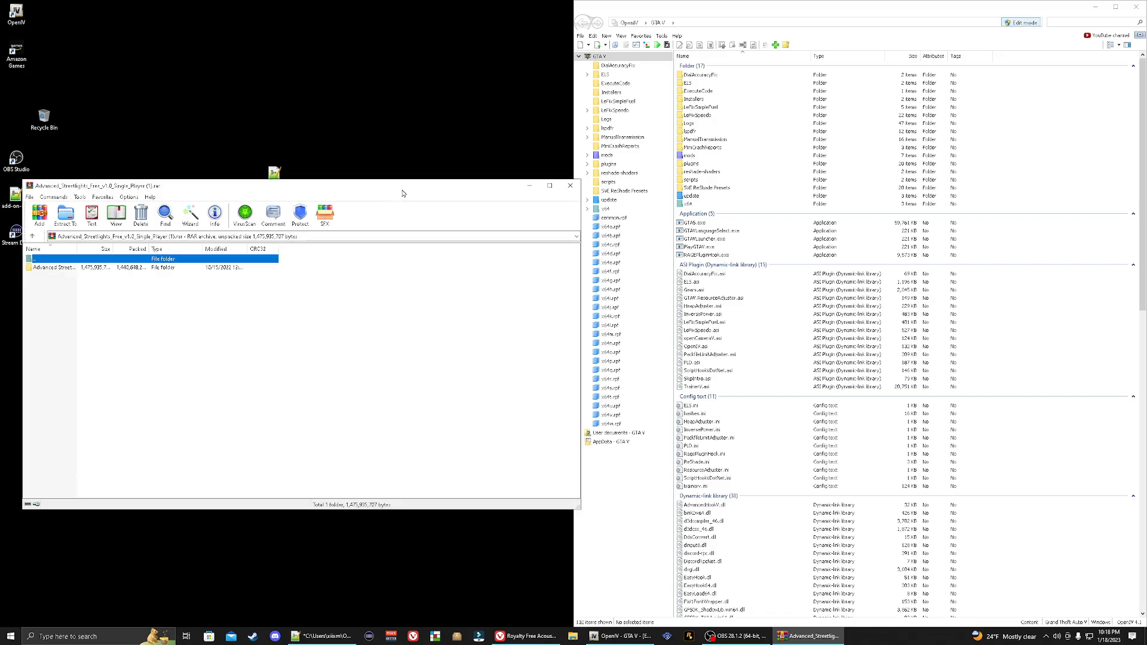
{"action": "mouse_move", "coordinate": [419, 271]}
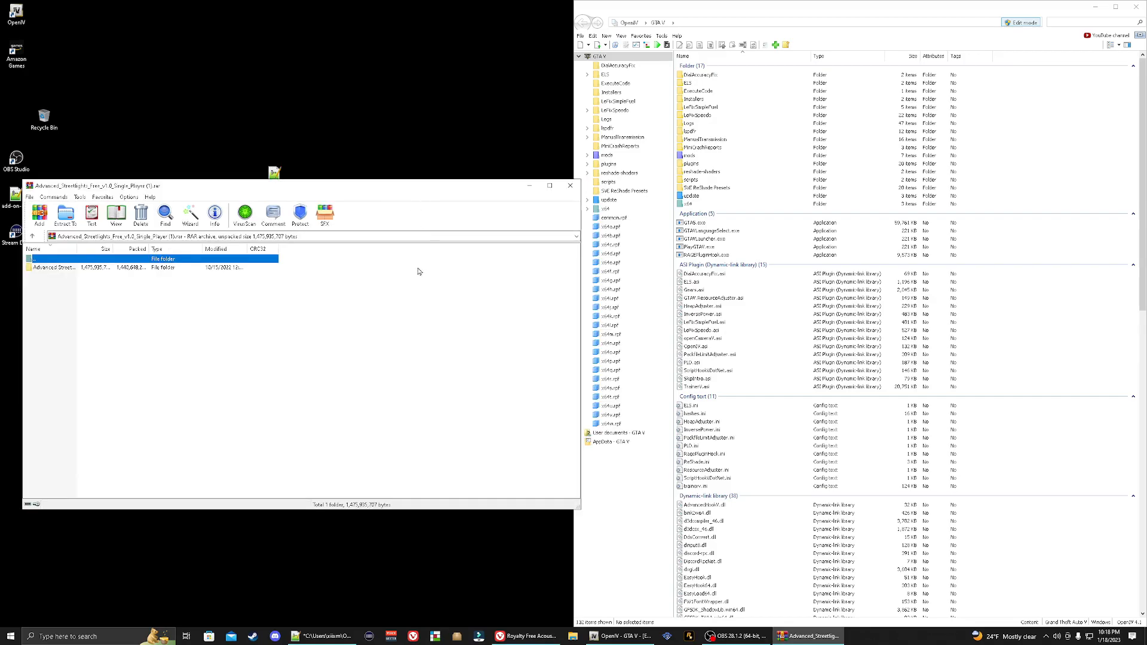
{"action": "mouse_move", "coordinate": [369, 269]}
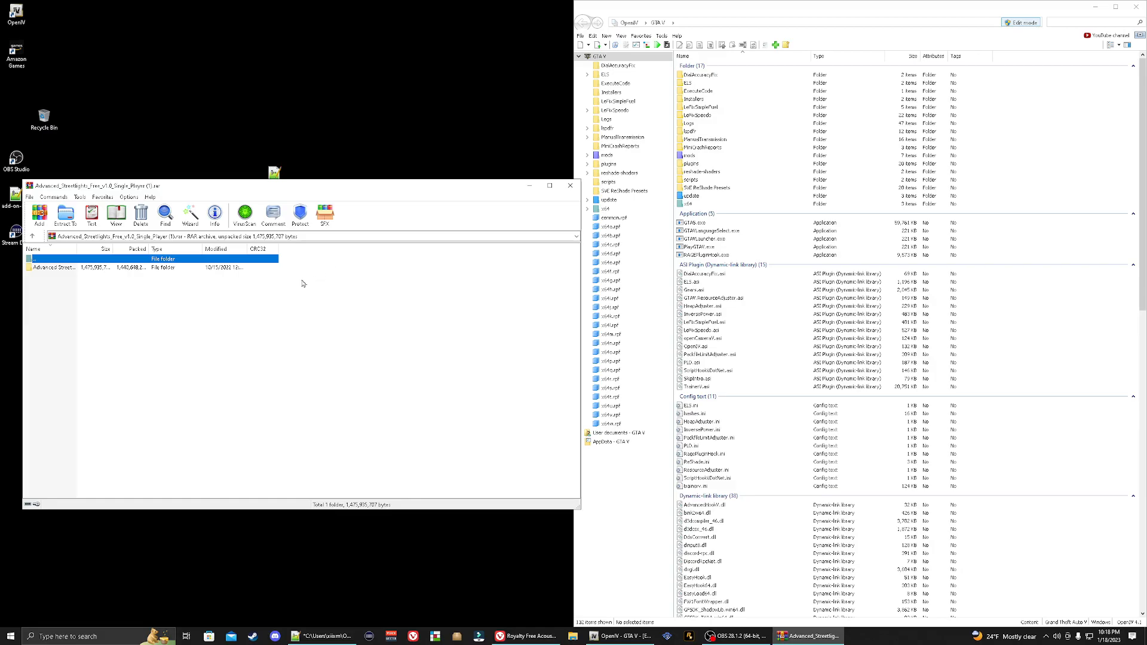
{"action": "mouse_move", "coordinate": [279, 289]}
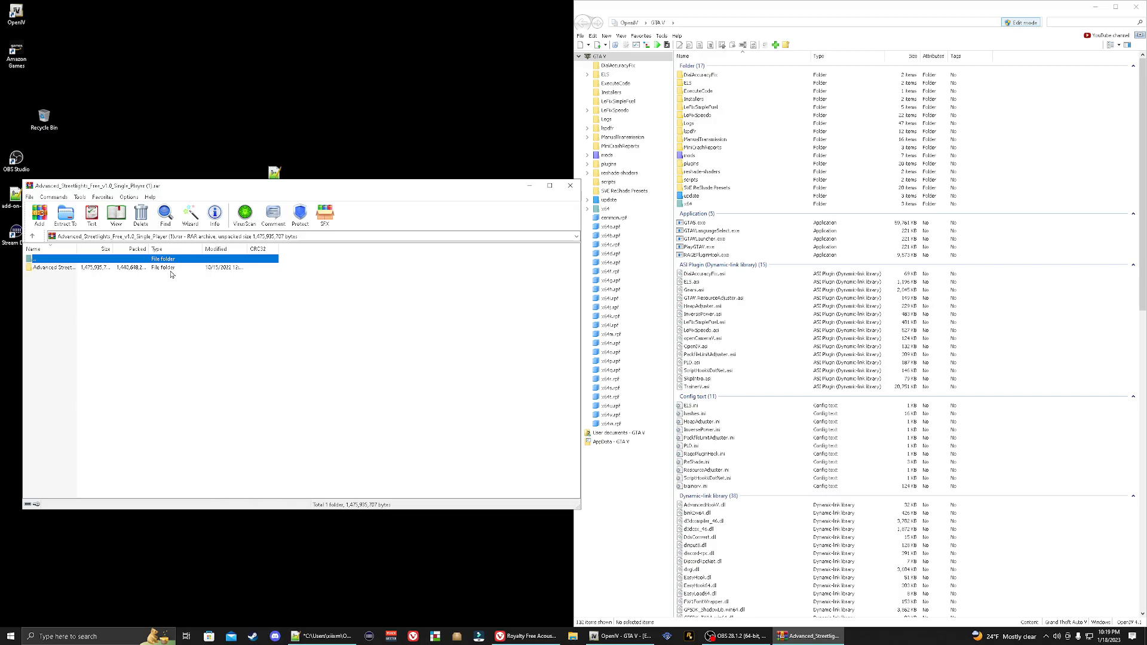
Enter the Advanced Streetlights folder to list its numbered streetlight .oiv packages.
{"action": "double_click", "coordinate": [51, 267]}
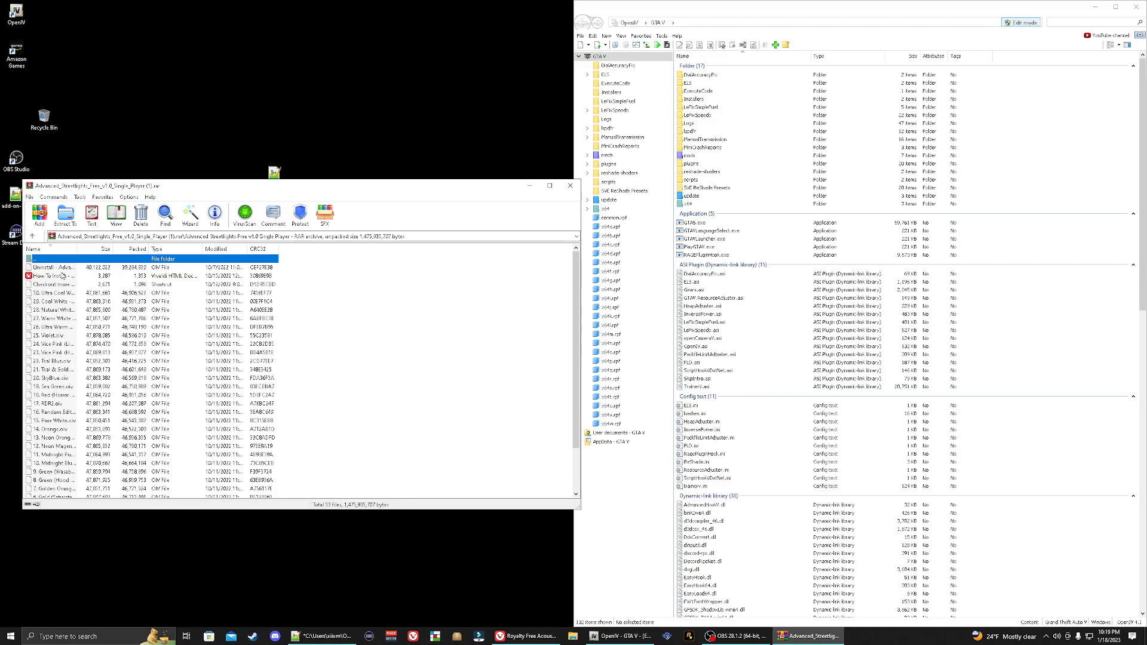
{"action": "mouse_move", "coordinate": [84, 272]}
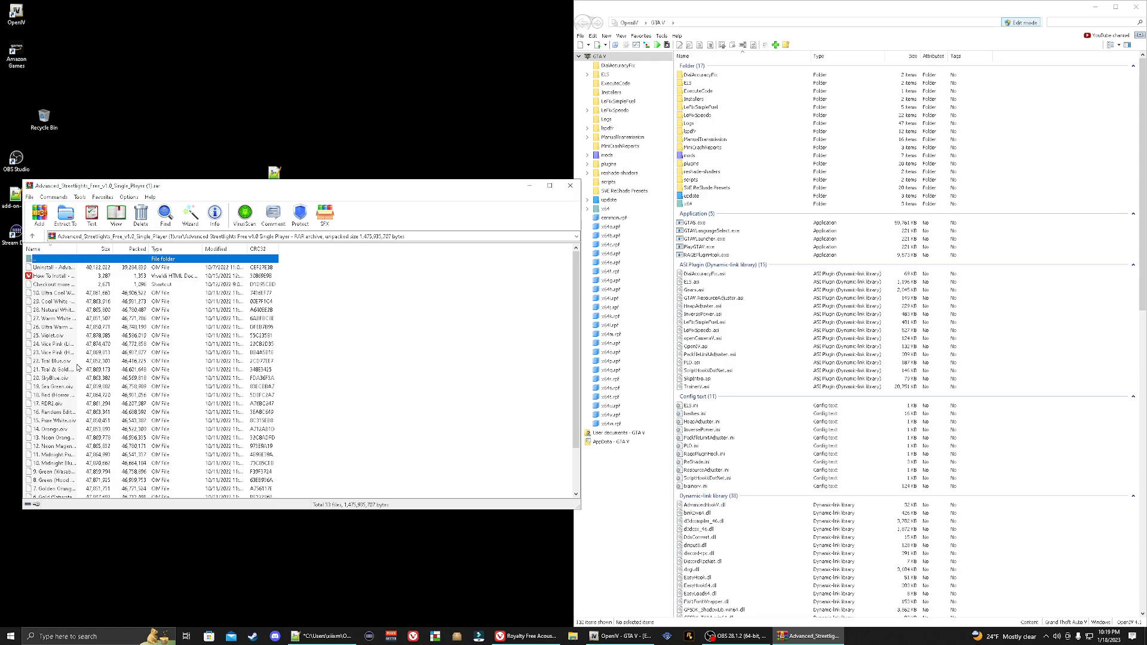
{"action": "mouse_move", "coordinate": [114, 292]}
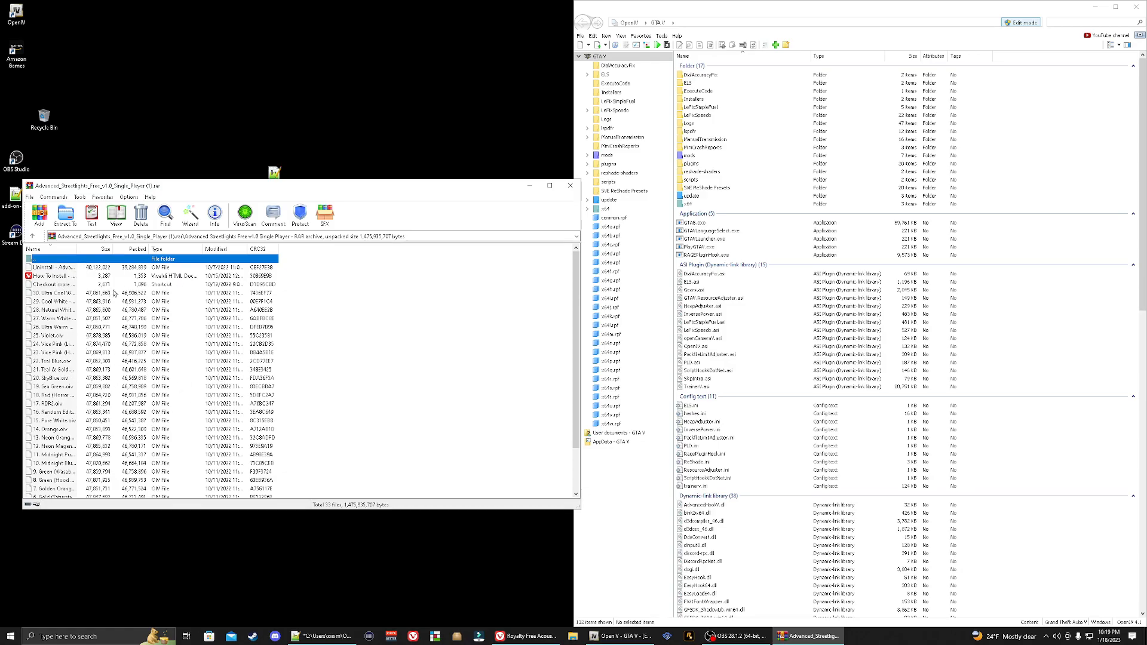
{"action": "mouse_move", "coordinate": [318, 195]}
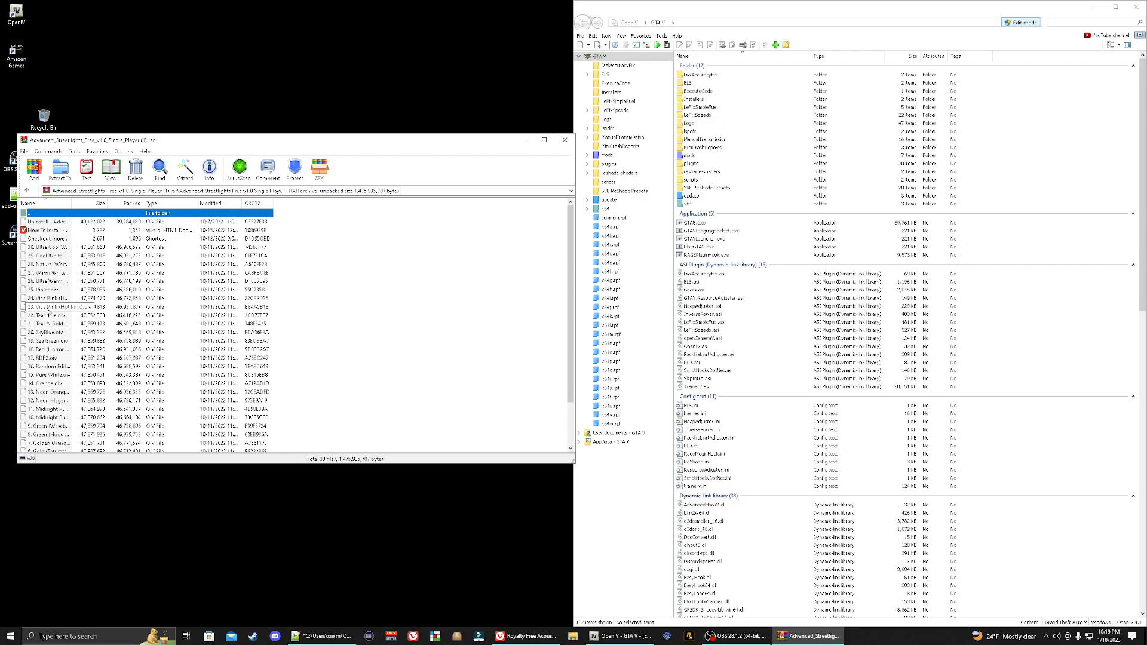
Install the Vice Pink streetlight package through OpenIV and close the success window.
{"action": "left_click", "coordinate": [48, 306]}
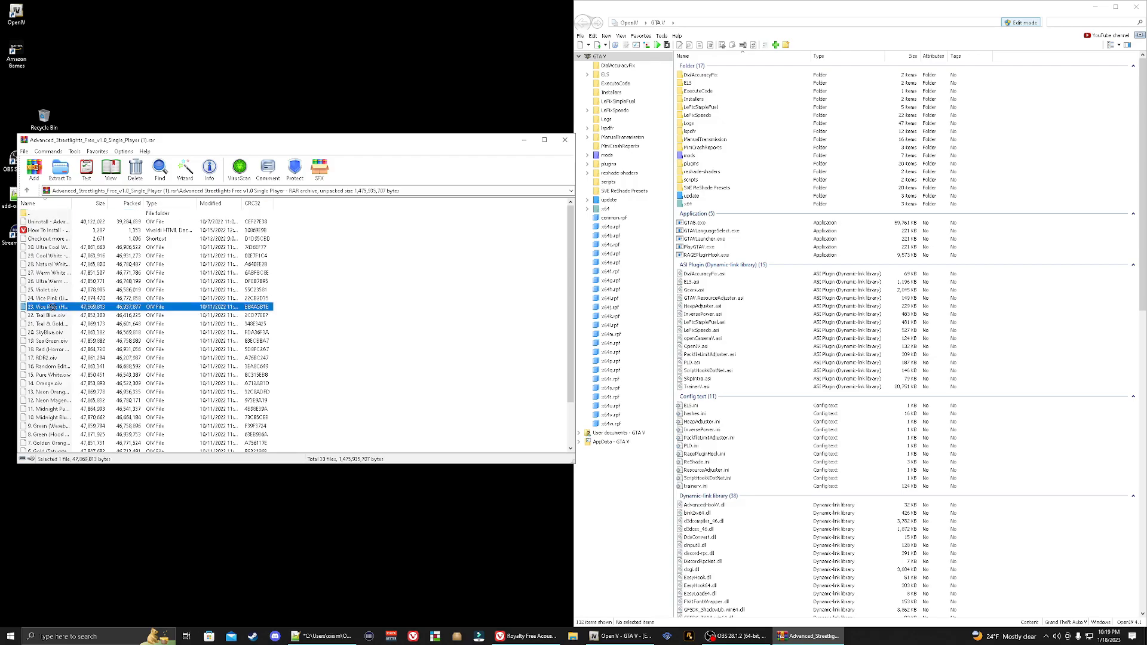
{"action": "mouse_move", "coordinate": [798, 157]}
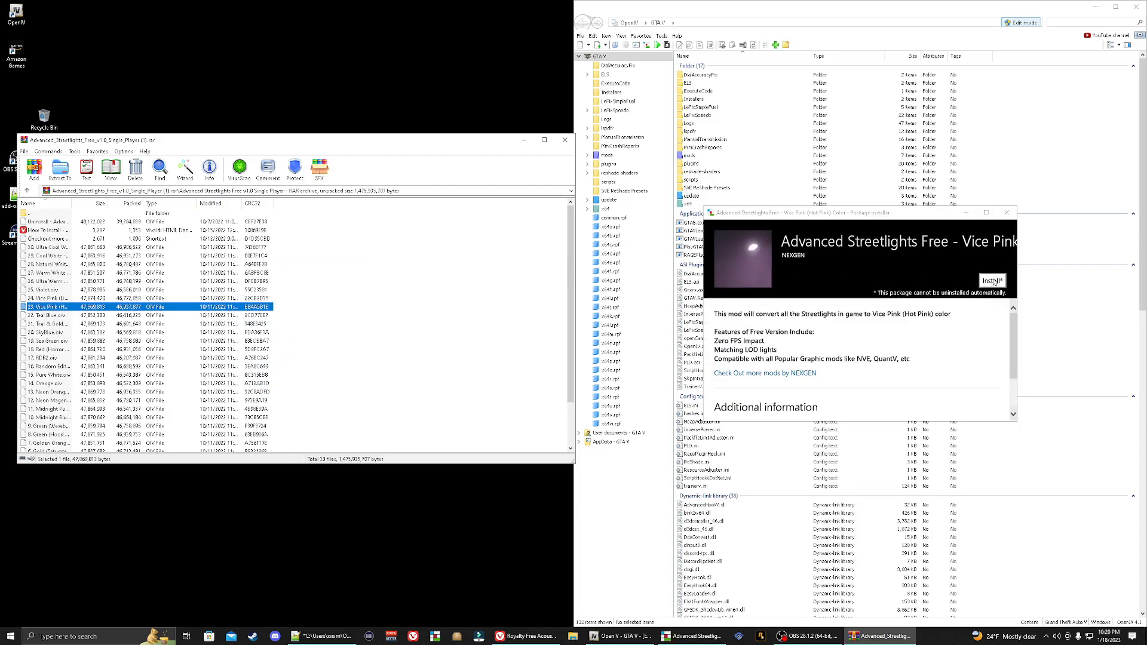
{"action": "left_click", "coordinate": [991, 280]}
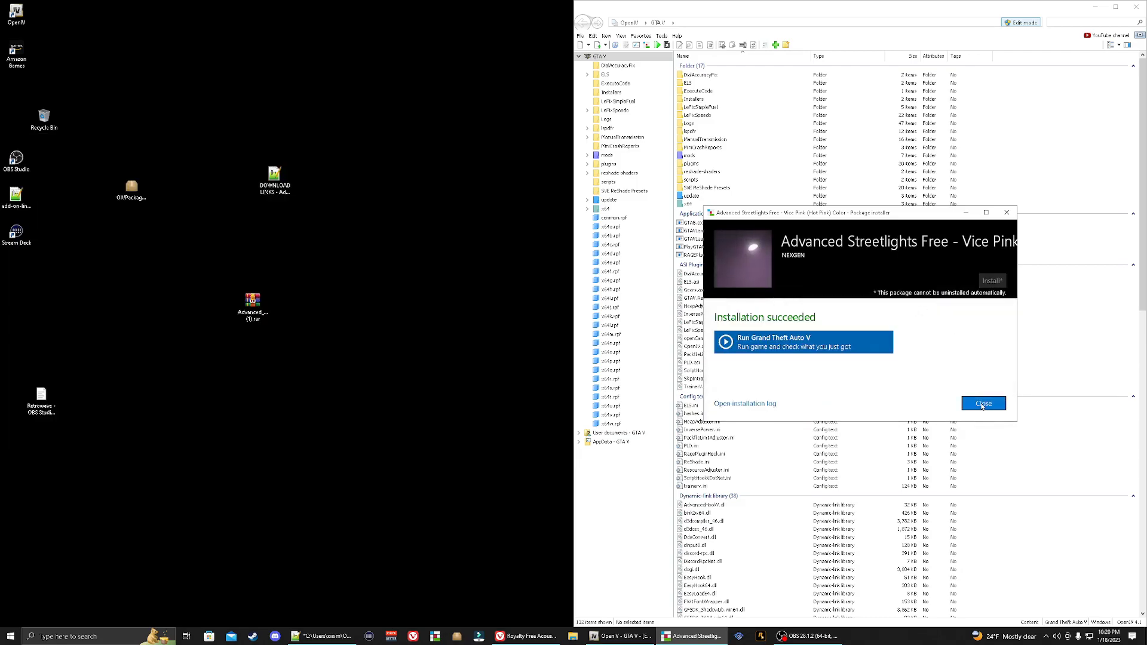
{"action": "left_click", "coordinate": [983, 403]}
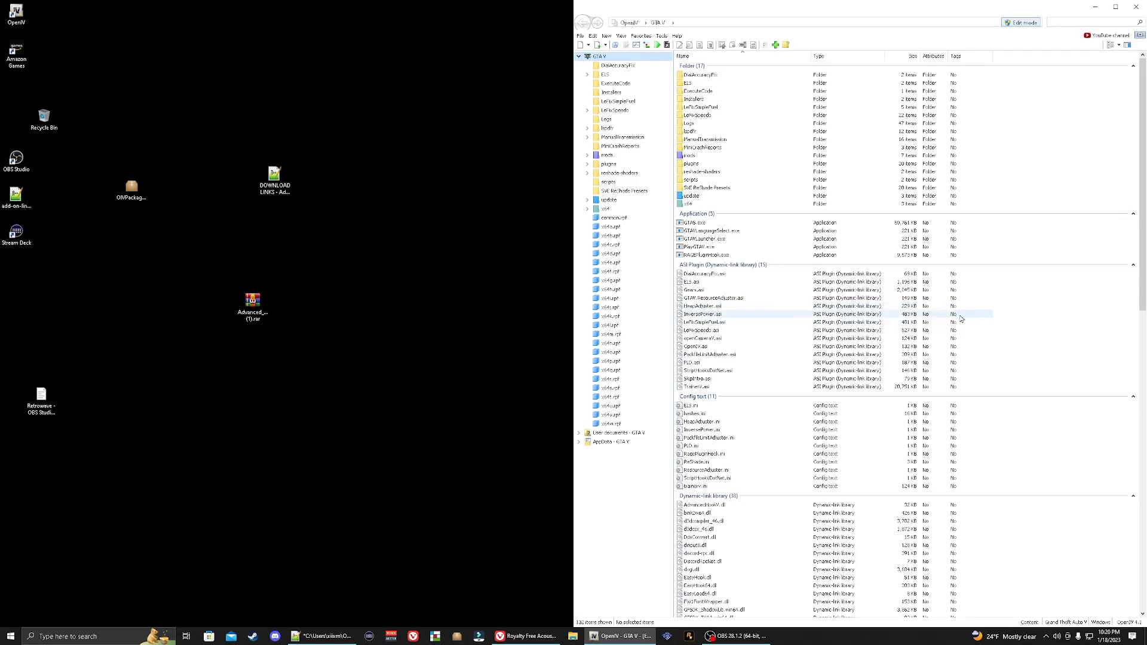
Browse mods > dlcpacks > NEXGEN_advancedstreetlights > dlc.rpf and open streetlights.rpf.
{"action": "double_click", "coordinate": [607, 155]}
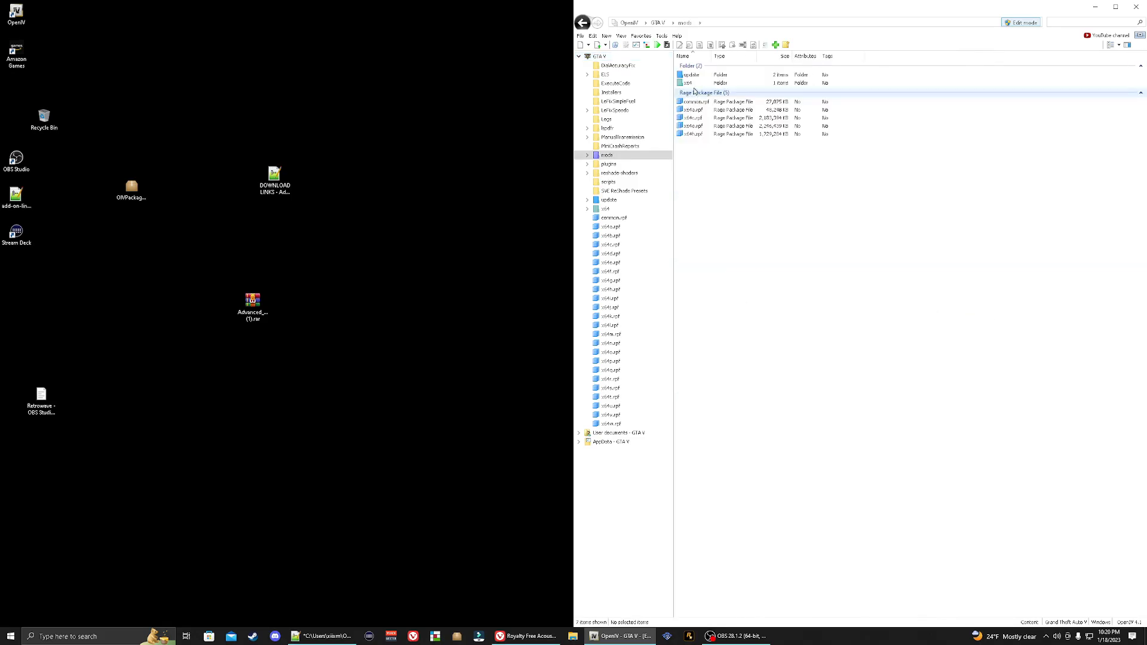
{"action": "left_click", "coordinate": [587, 163]}
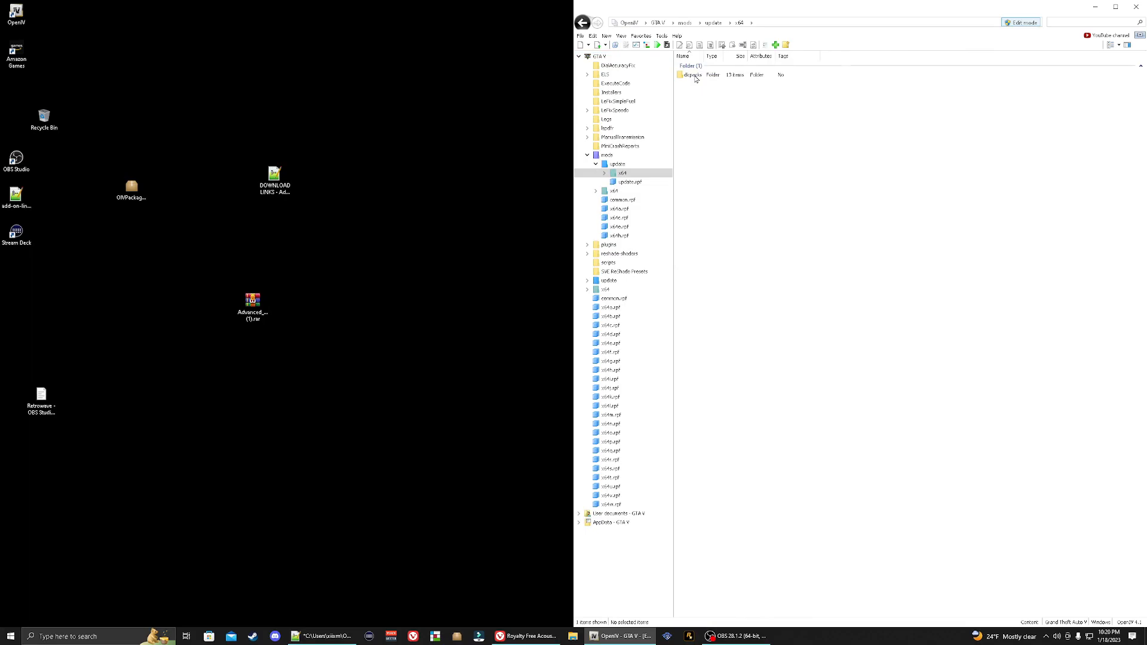
{"action": "double_click", "coordinate": [690, 75]}
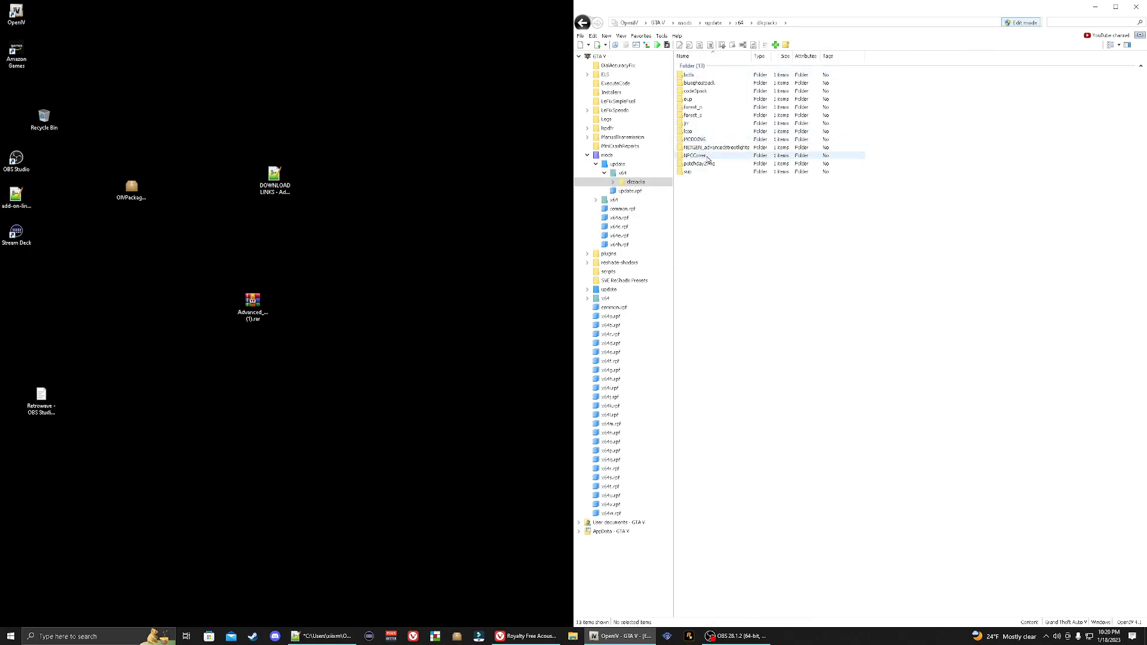
{"action": "left_click", "coordinate": [717, 147]}
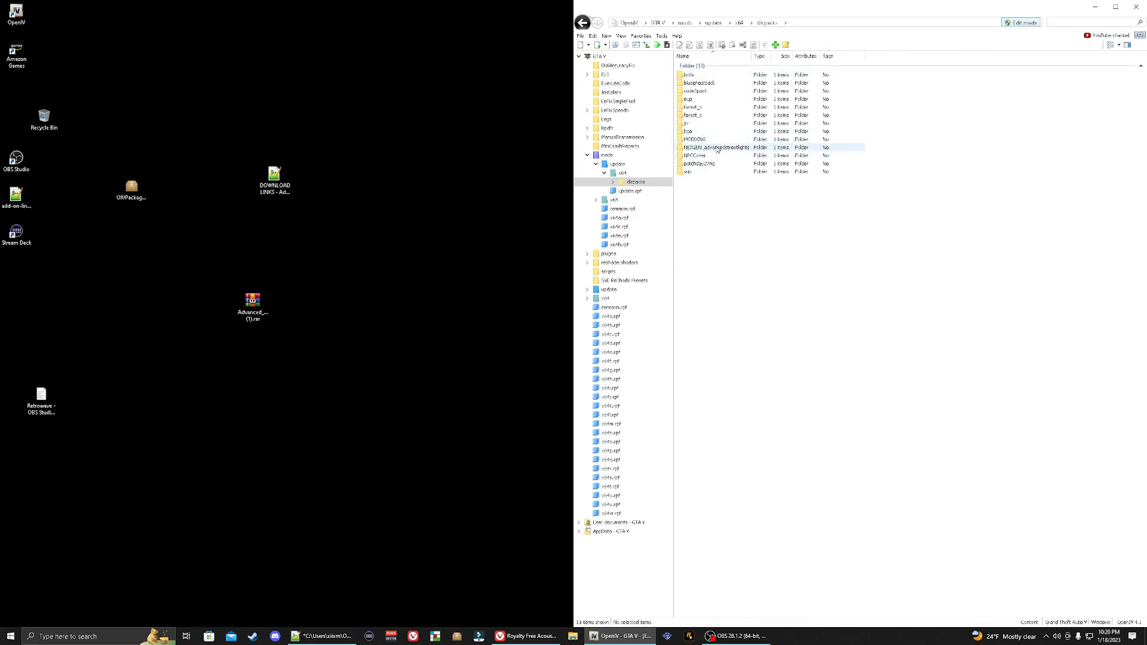
{"action": "double_click", "coordinate": [720, 147]}
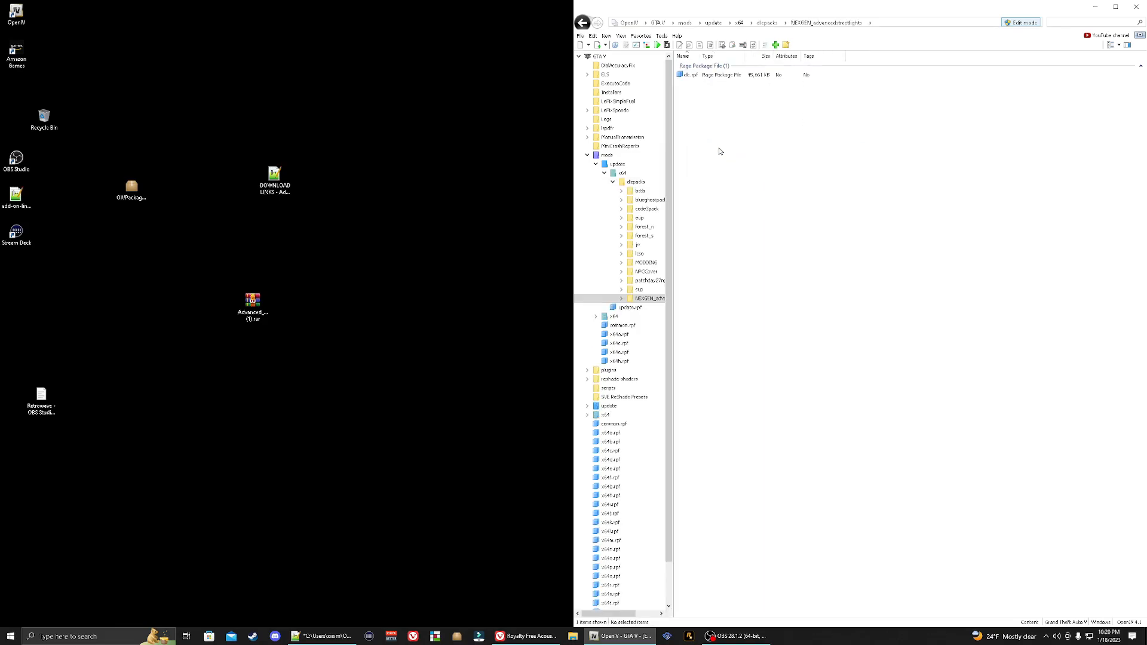
{"action": "left_click", "coordinate": [688, 74]}
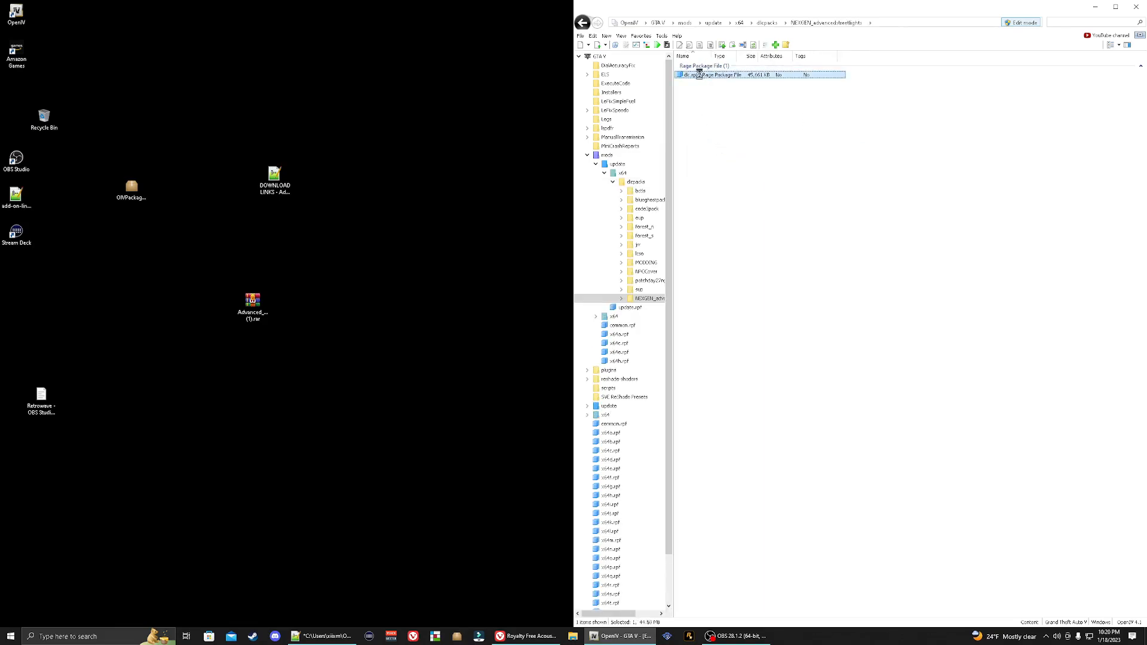
{"action": "double_click", "coordinate": [720, 75]}
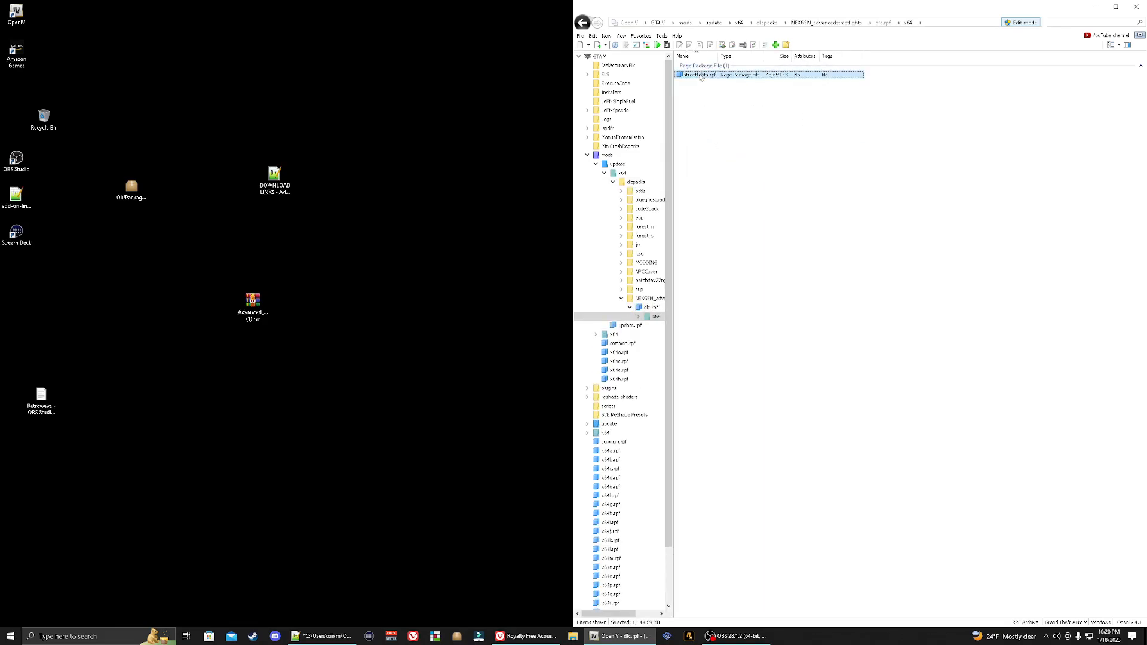
{"action": "double_click", "coordinate": [702, 75]}
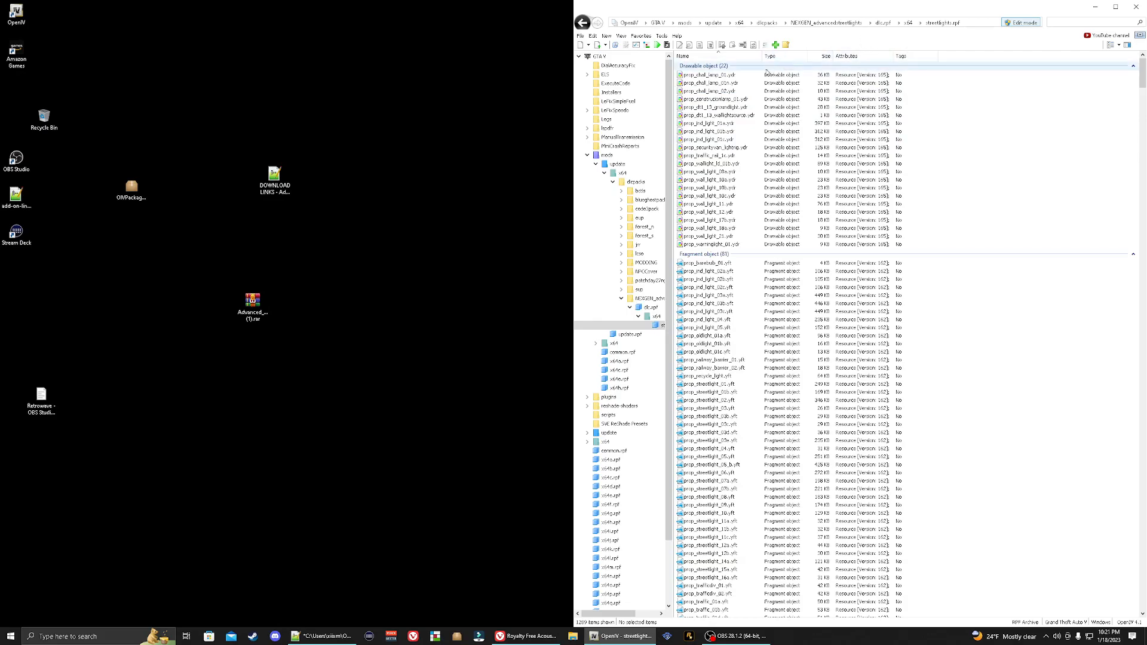
{"action": "left_click", "coordinate": [731, 130]}
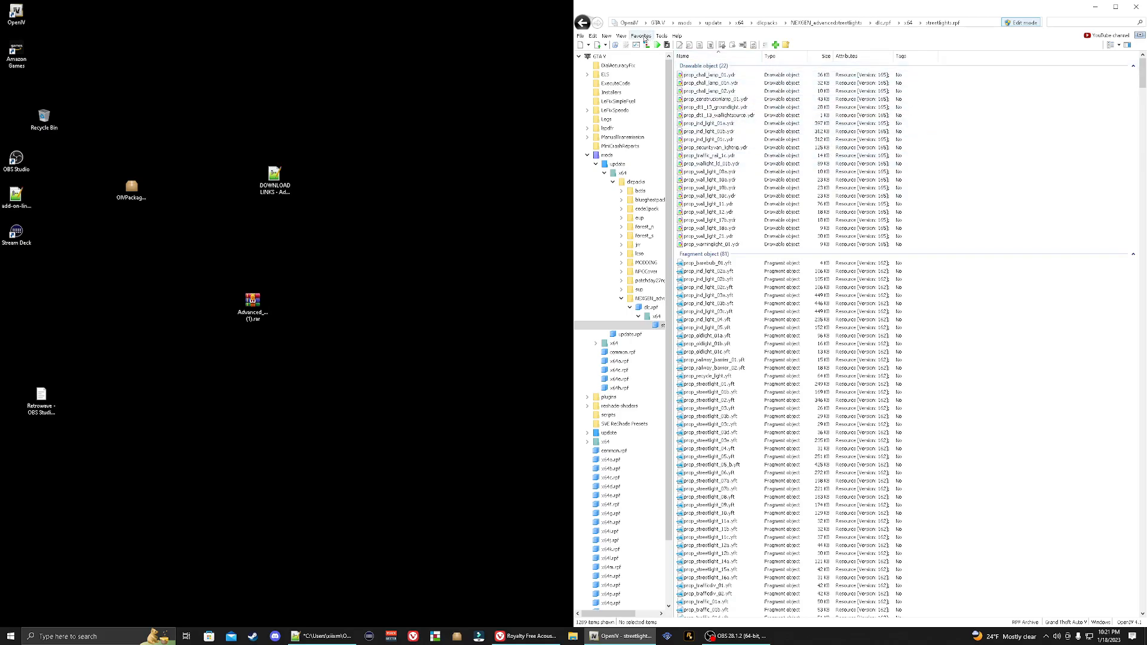
{"action": "left_click", "coordinate": [640, 36]}
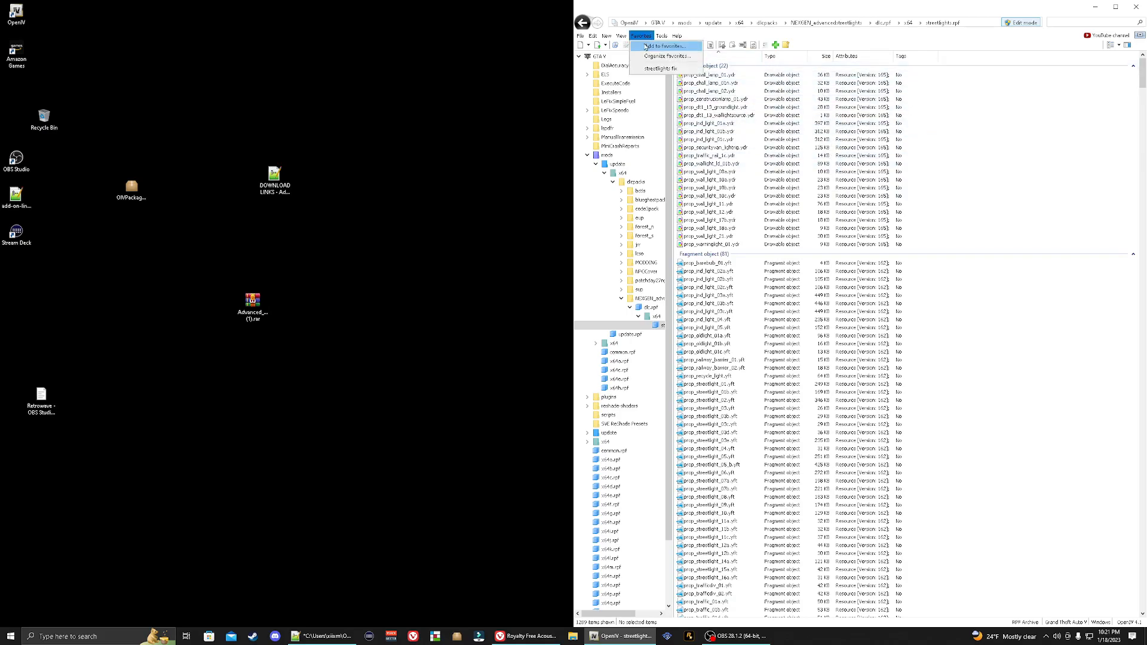
Dismiss the Favorites menu and bring the Notepad++ install notes back in front.
{"action": "left_click", "coordinate": [656, 46]}
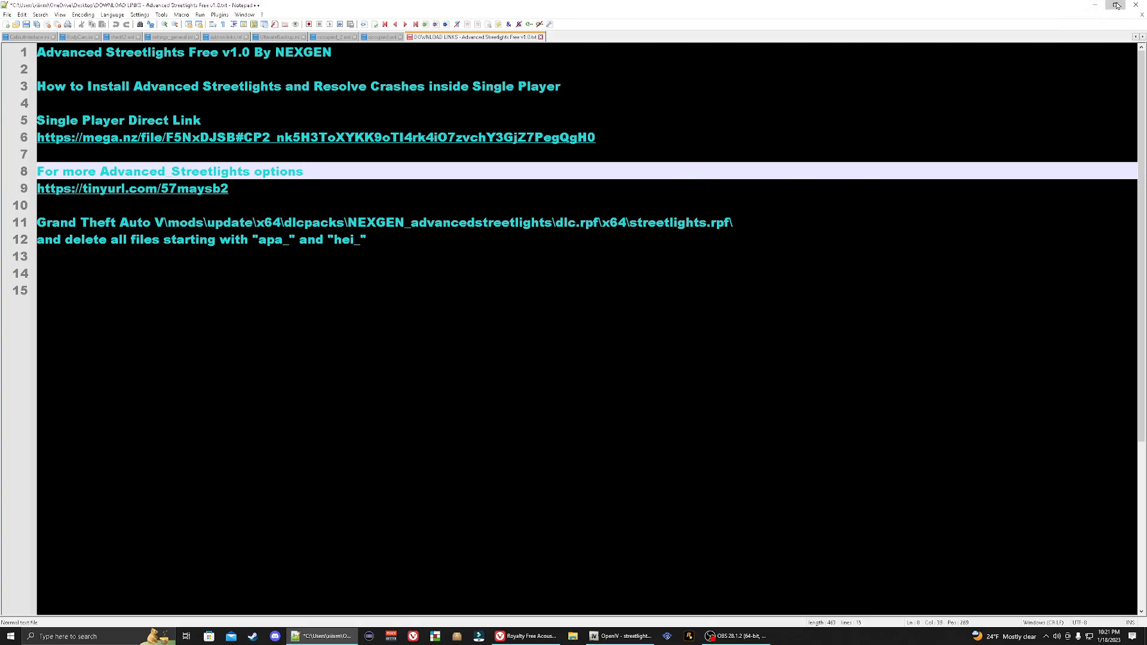
Search streetlights.rpf for the hei_ prefix and permanently delete every matching file.
{"action": "left_click", "coordinate": [1111, 6]}
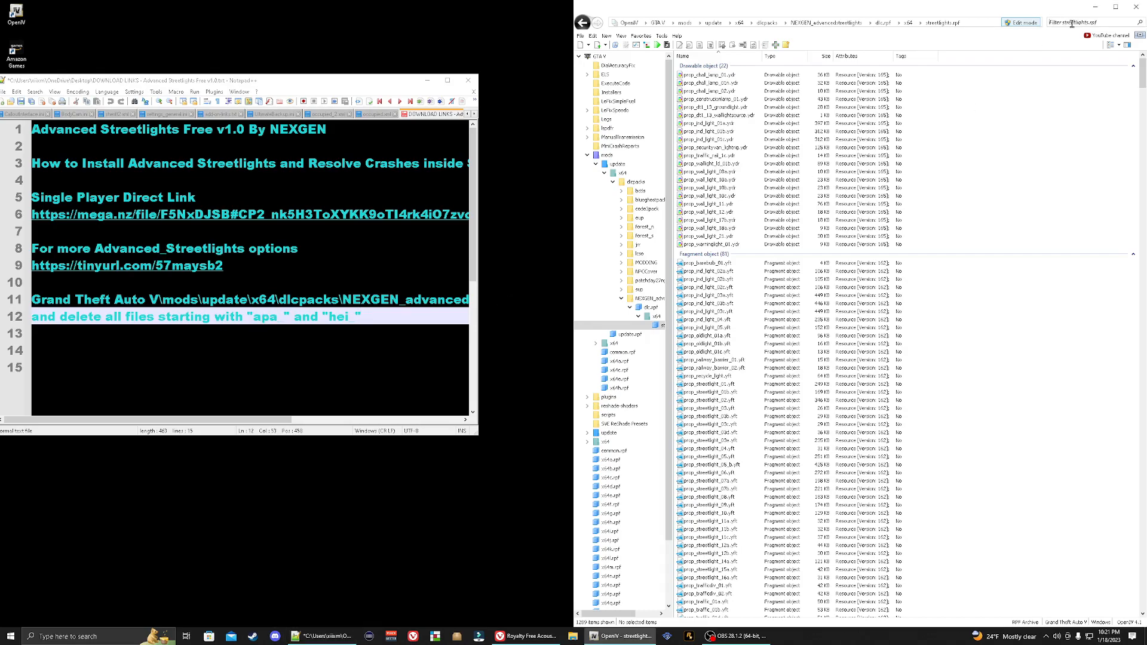
{"action": "type", "text": "apa"}
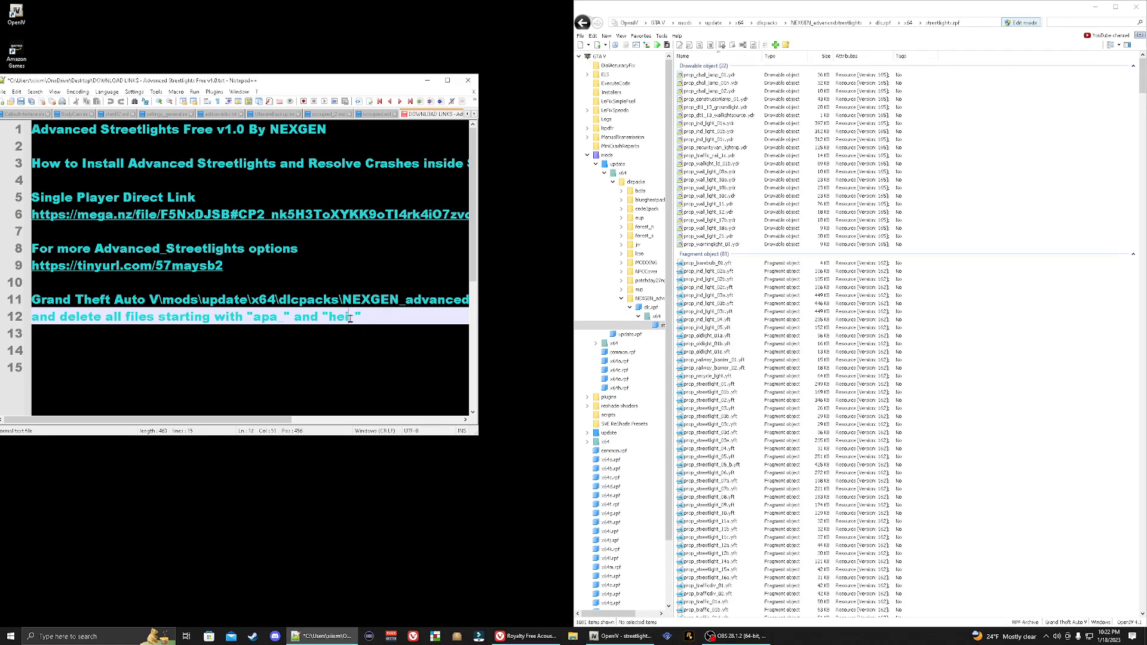
{"action": "double_click", "coordinate": [338, 316]}
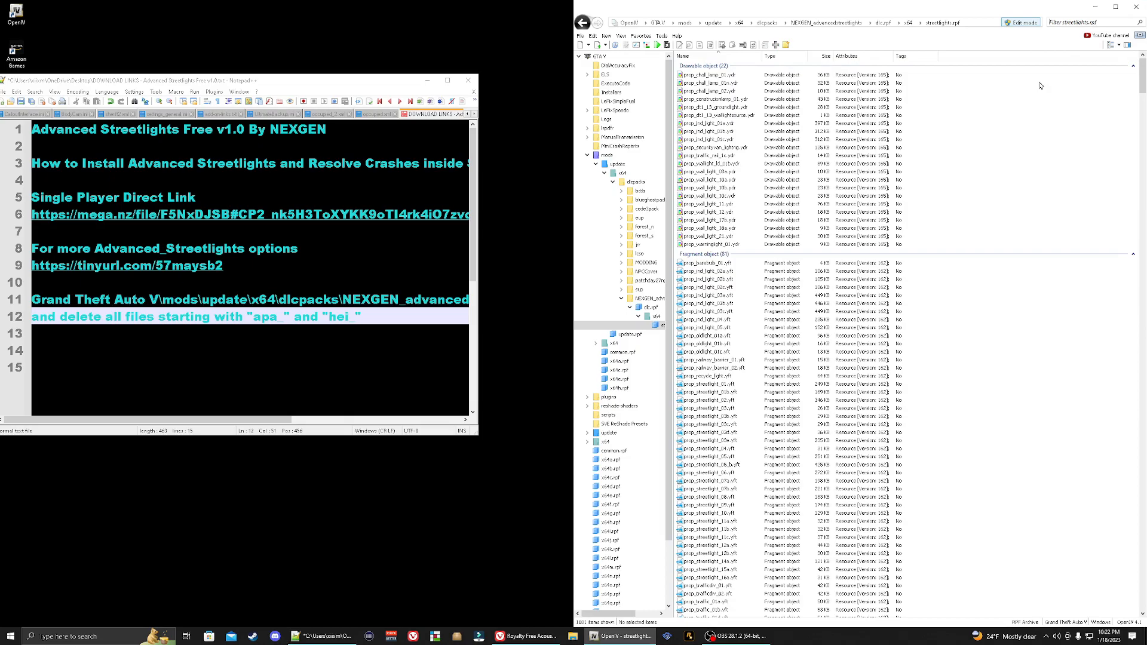
{"action": "left_click", "coordinate": [1075, 22]}
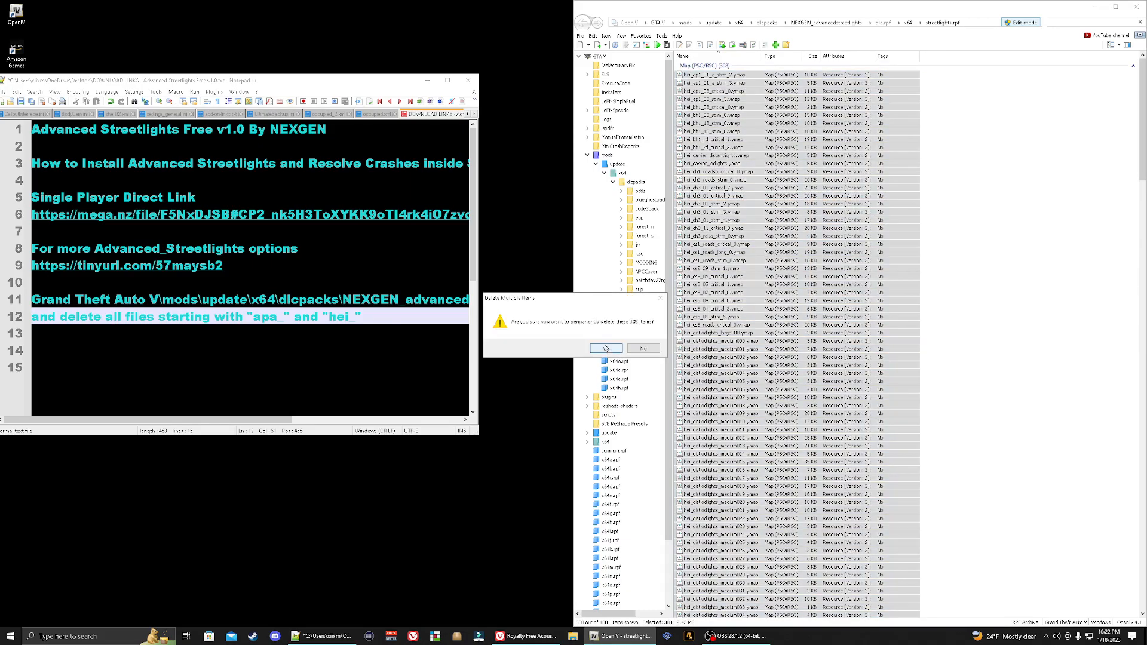
{"action": "left_click", "coordinate": [605, 348]}
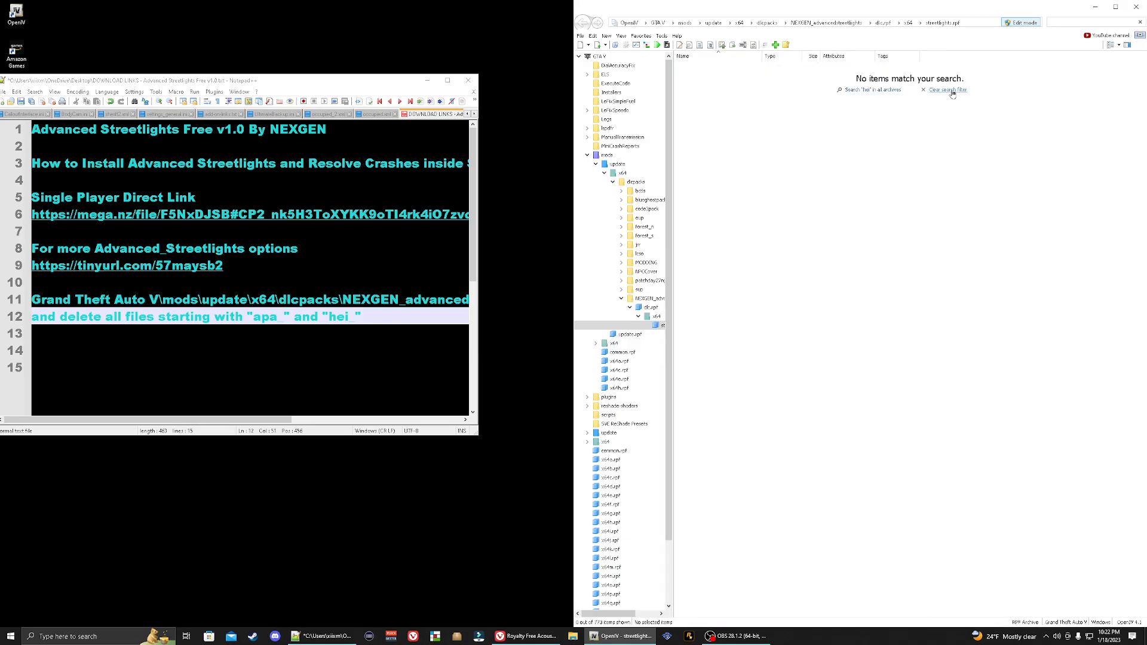
Clear OpenIV's search filter, then close OpenIV and the Notepad++ notes.
{"action": "left_click", "coordinate": [949, 89]}
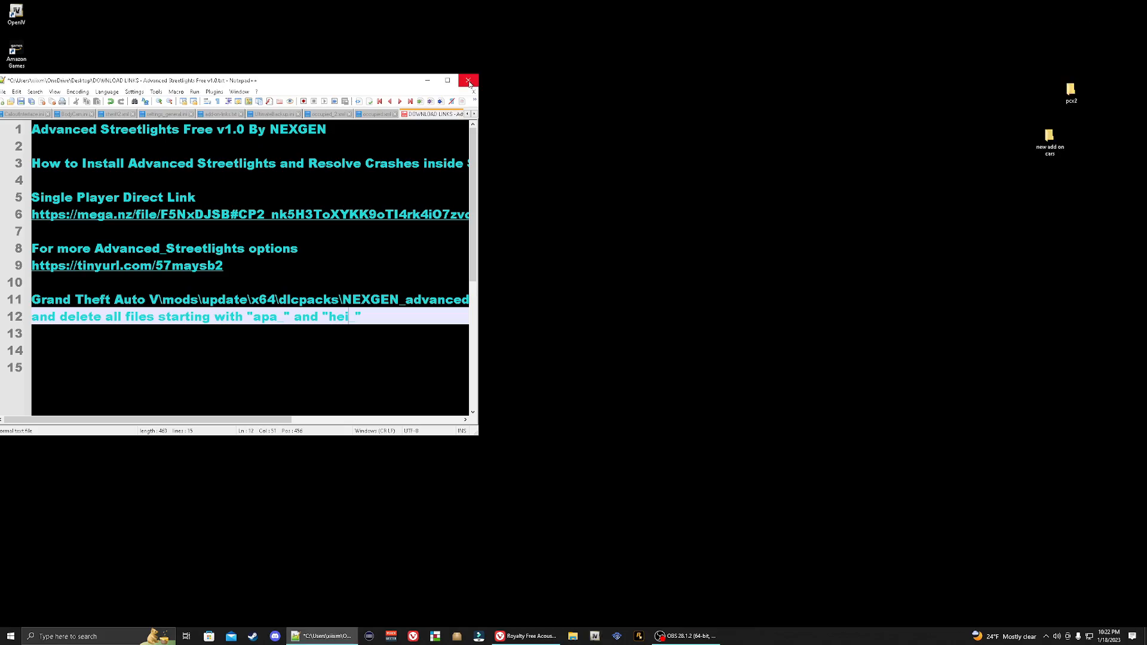
{"action": "left_click", "coordinate": [468, 80]}
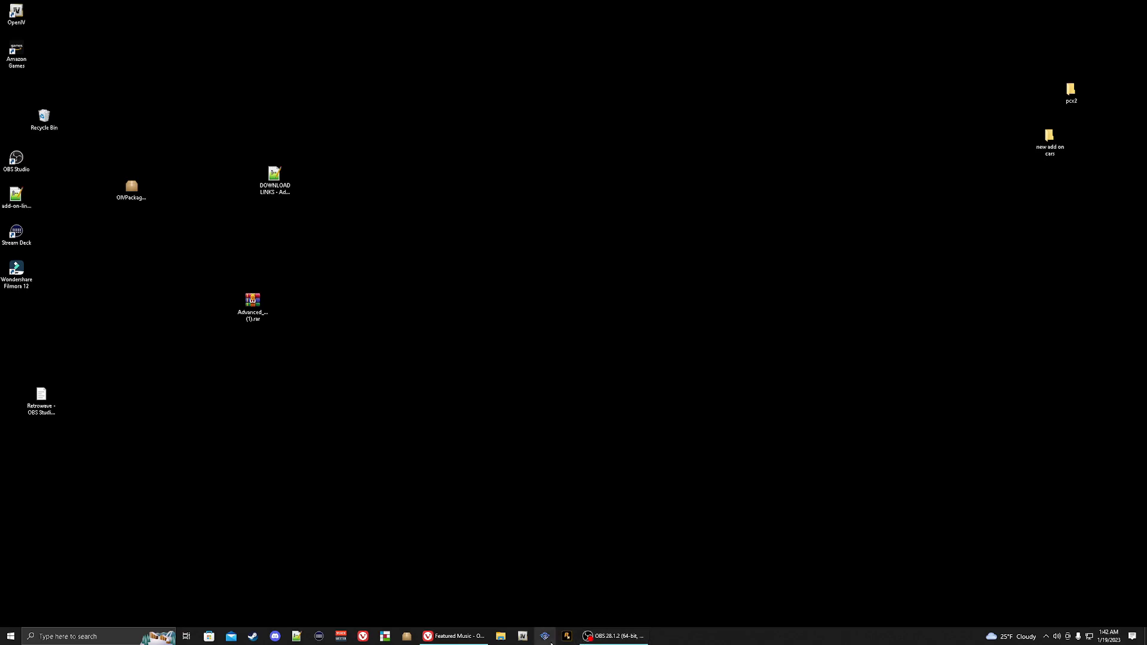
{"action": "mouse_move", "coordinate": [565, 635]}
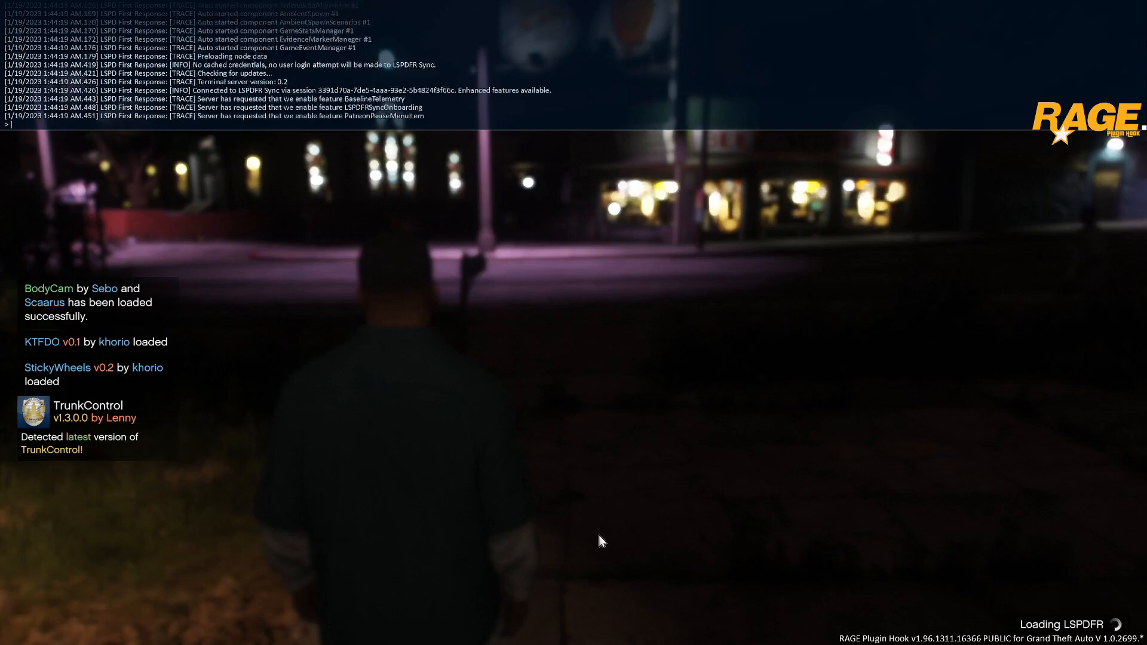
Let LSPDFR and its plugins load, then view the pink streetlights in Strawberry at night.
{"action": "type", "text": "f"}
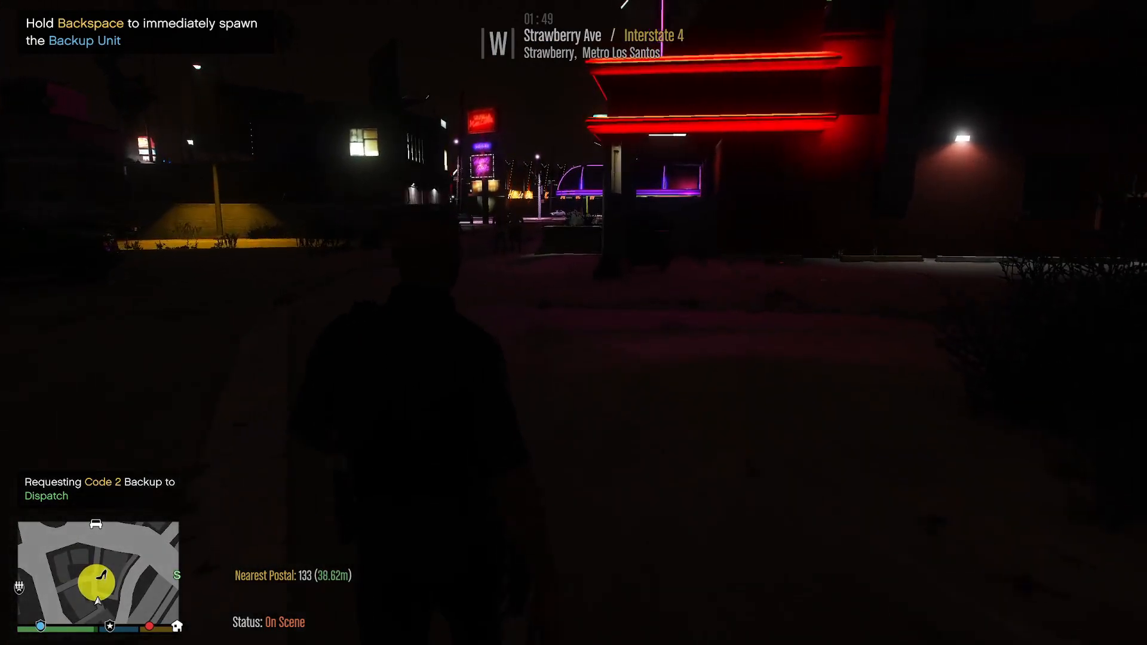
Go on duty and drive the police cruiser through Los Santos to Union Rd at night.
{"action": "key", "text": "tab"}
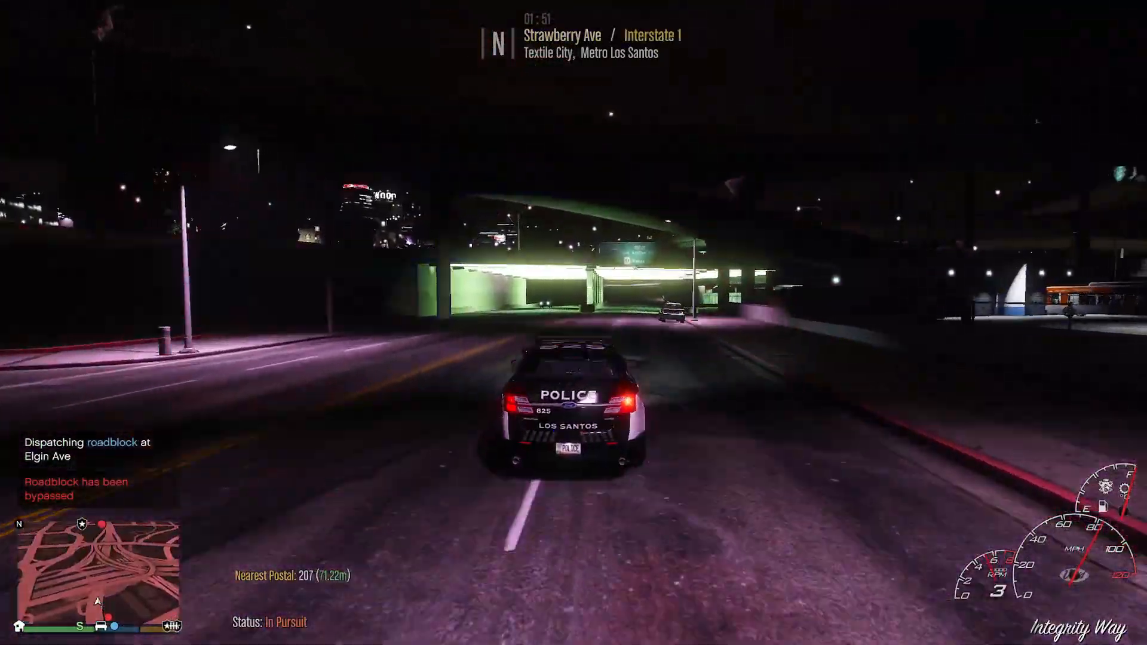
{"action": "key", "text": "w"}
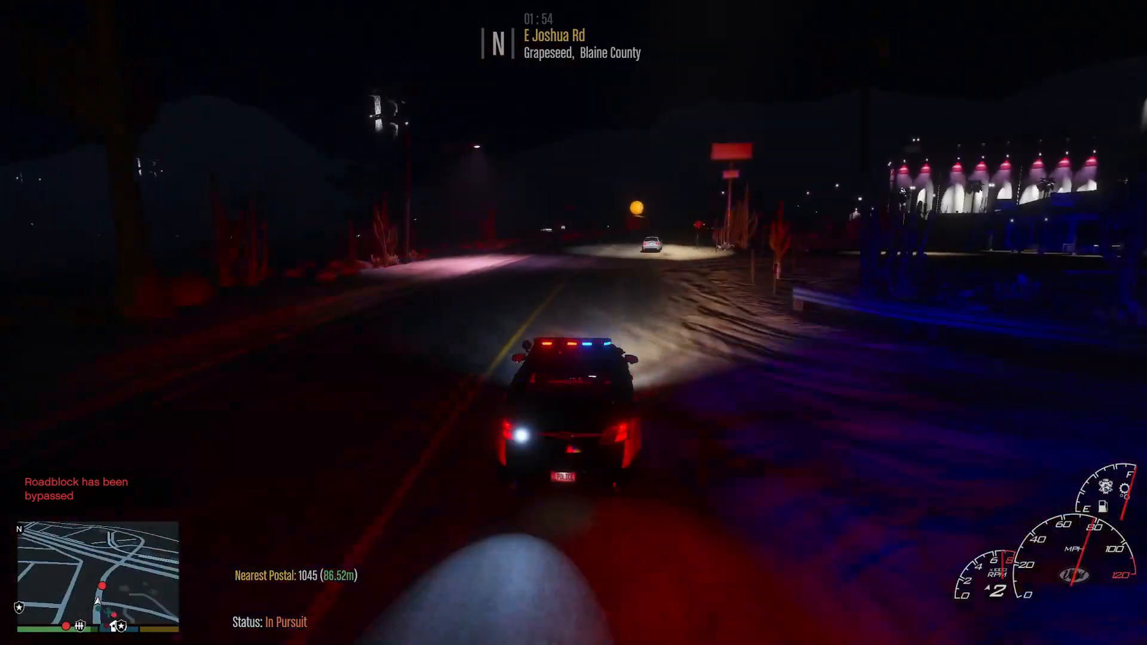
{"action": "key", "text": "w"}
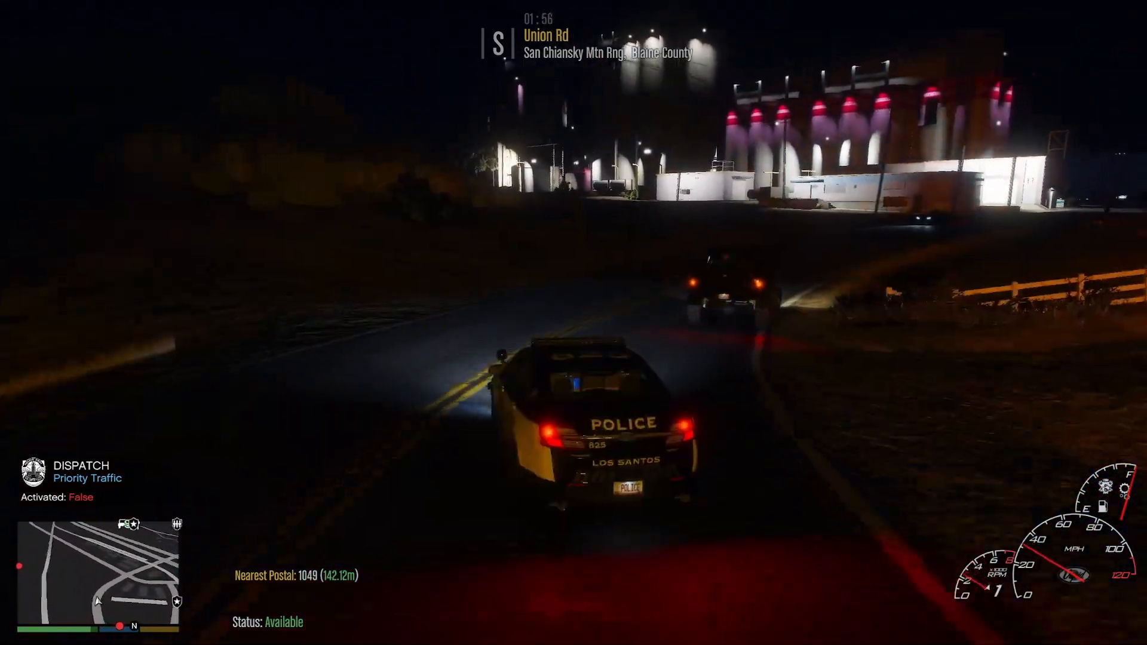
Drive the police cruiser along Union Rd to Chianski Passage past the pink-lit buildings.
{"action": "key", "text": "w"}
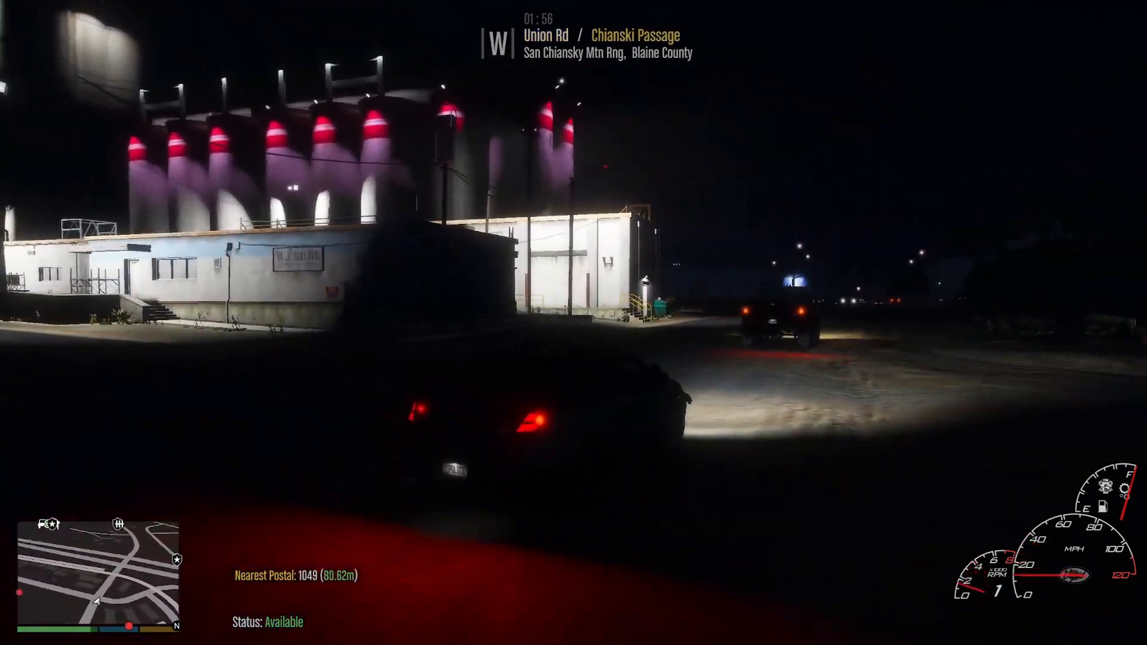
{"action": "key", "text": "w"}
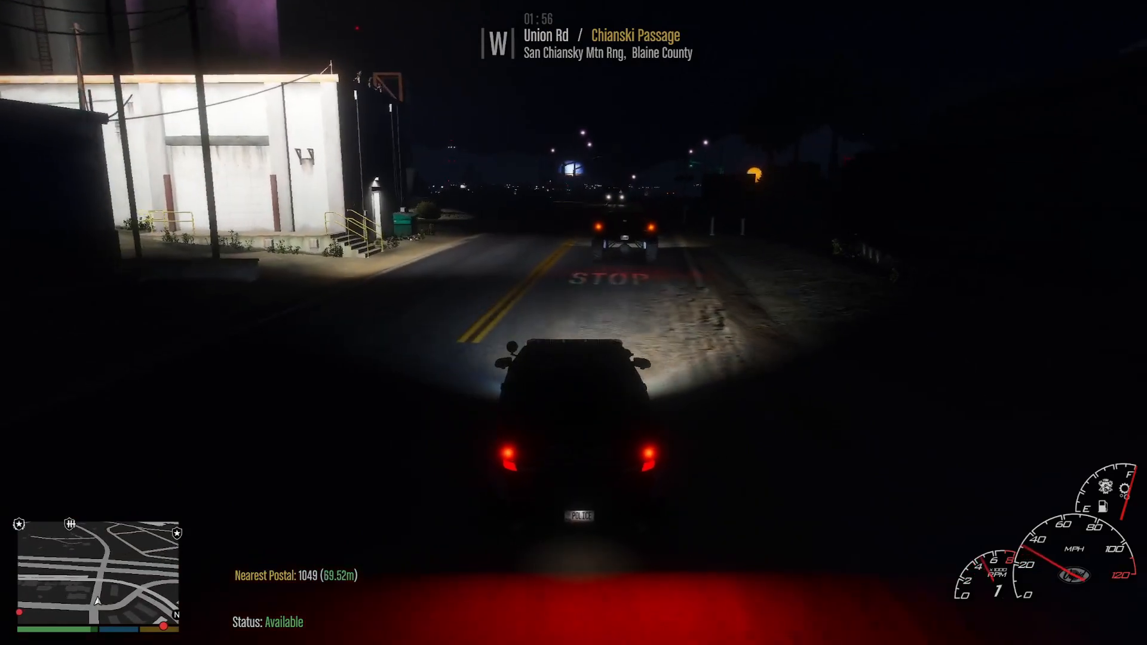